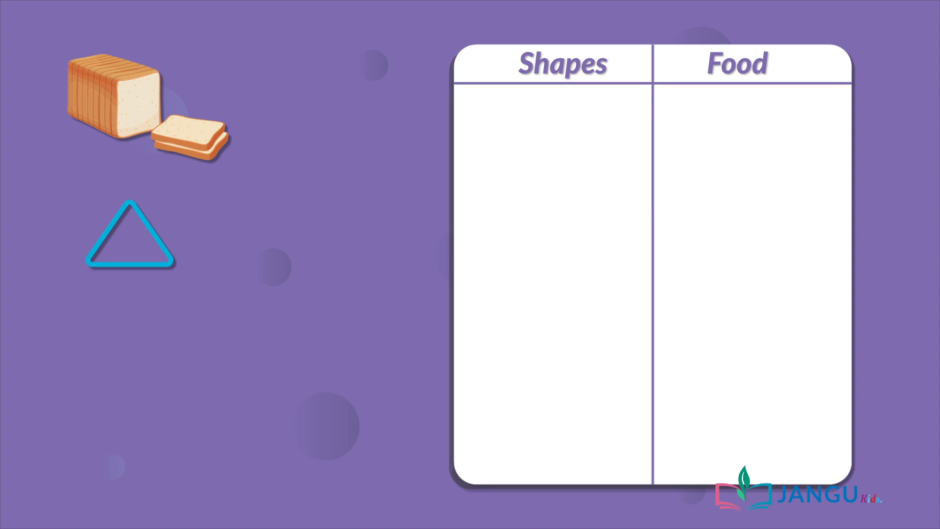
{"action": "left_click_drag", "start_coordinate": [141, 102], "coordinate": [744, 153]}
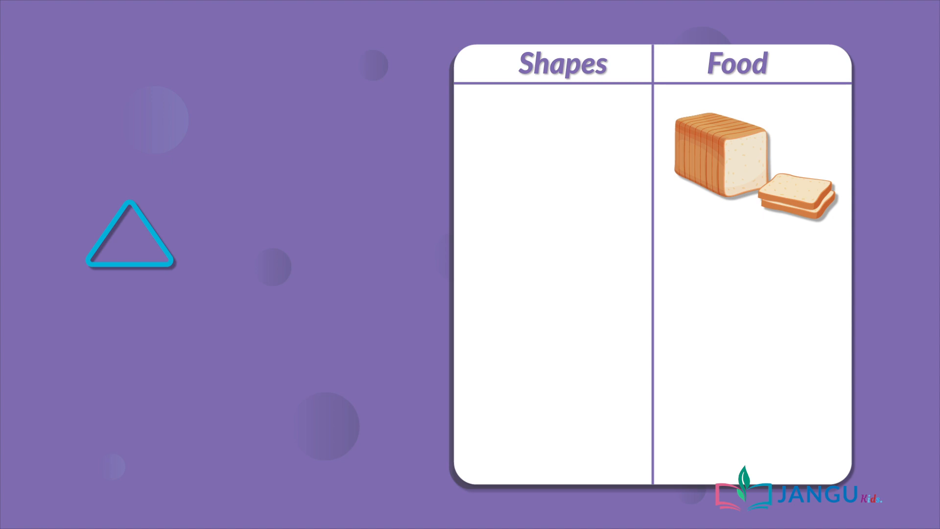
{"action": "left_click_drag", "start_coordinate": [131, 235], "coordinate": [393, 186]}
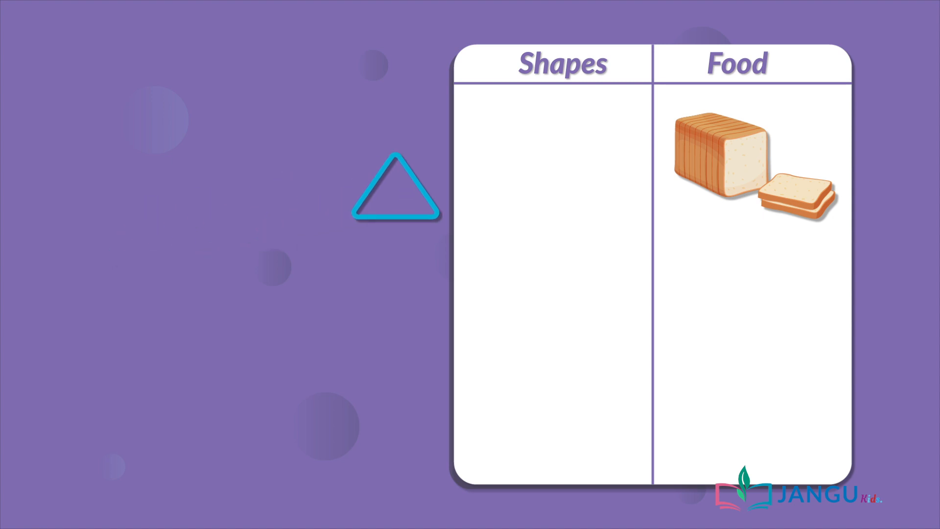
{"action": "left_click_drag", "start_coordinate": [393, 188], "coordinate": [555, 161]}
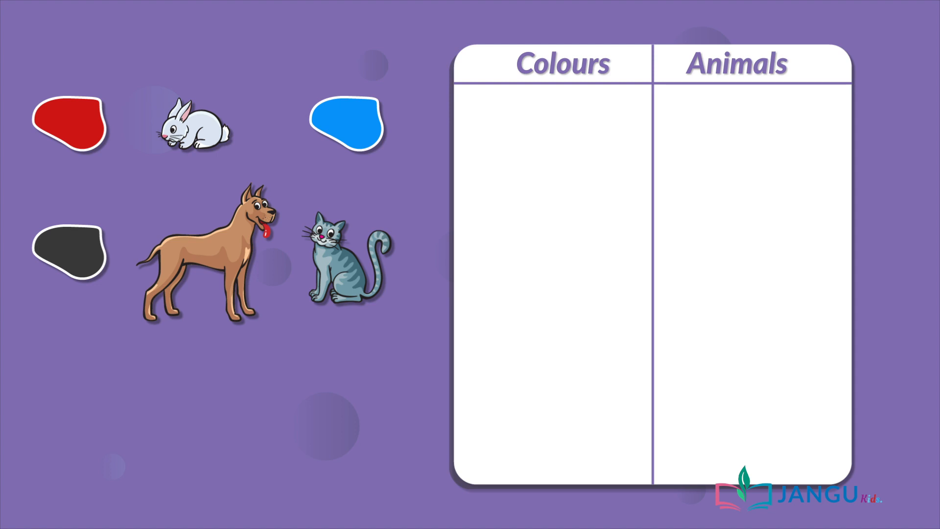
{"action": "left_click_drag", "start_coordinate": [346, 123], "coordinate": [472, 119]}
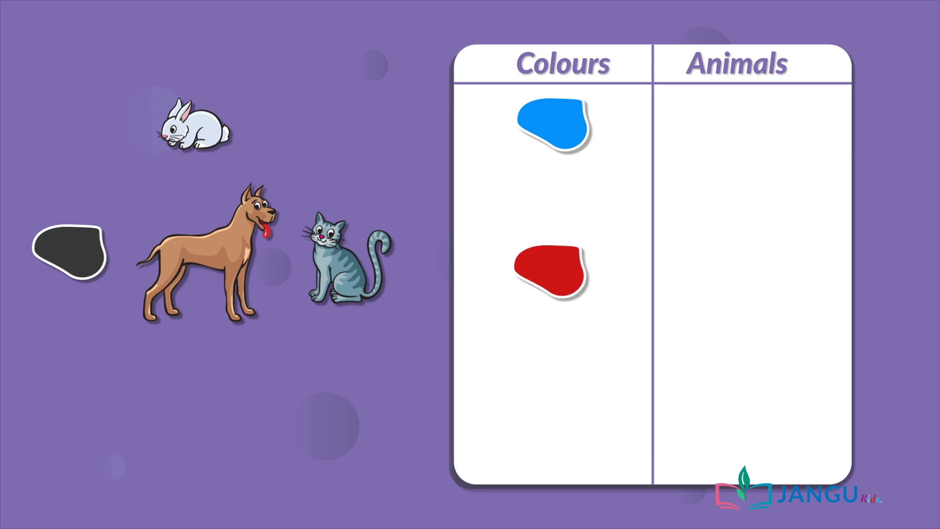
{"action": "left_click_drag", "start_coordinate": [69, 251], "coordinate": [555, 402]}
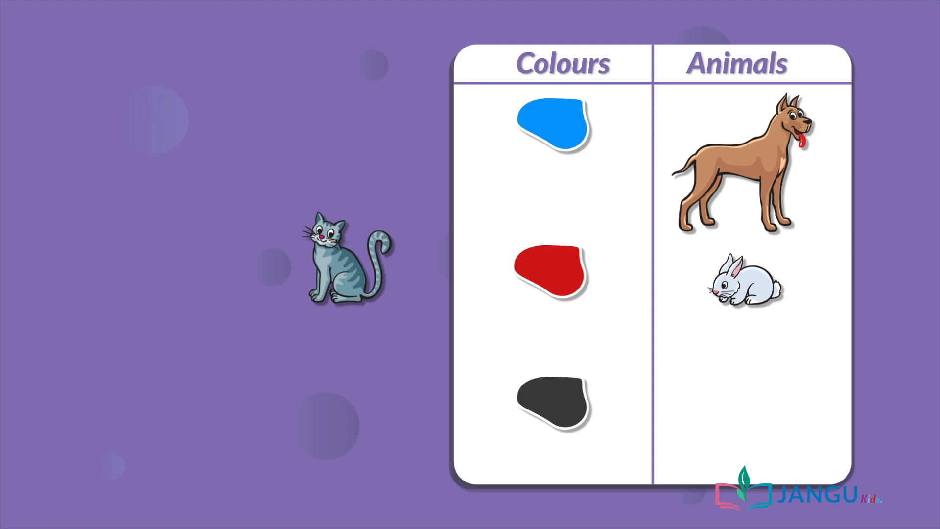
{"action": "left_click_drag", "start_coordinate": [345, 263], "coordinate": [749, 408]}
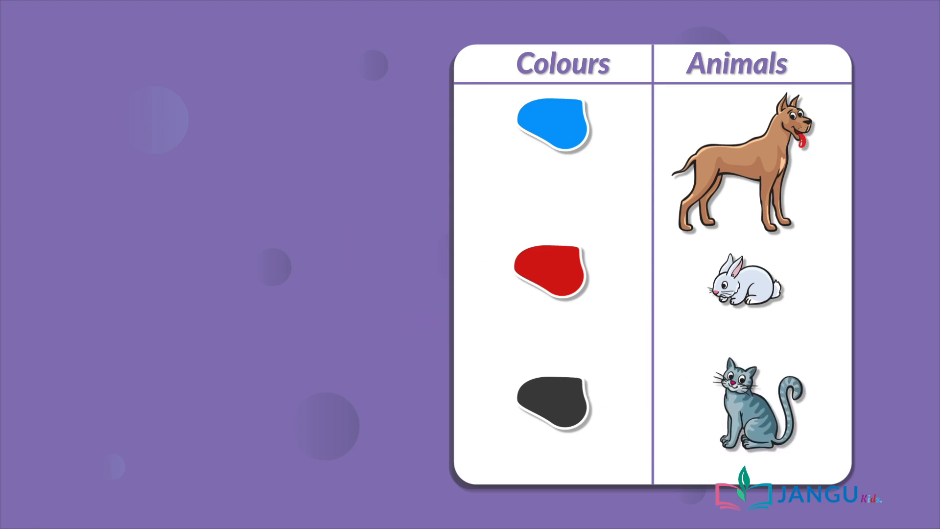